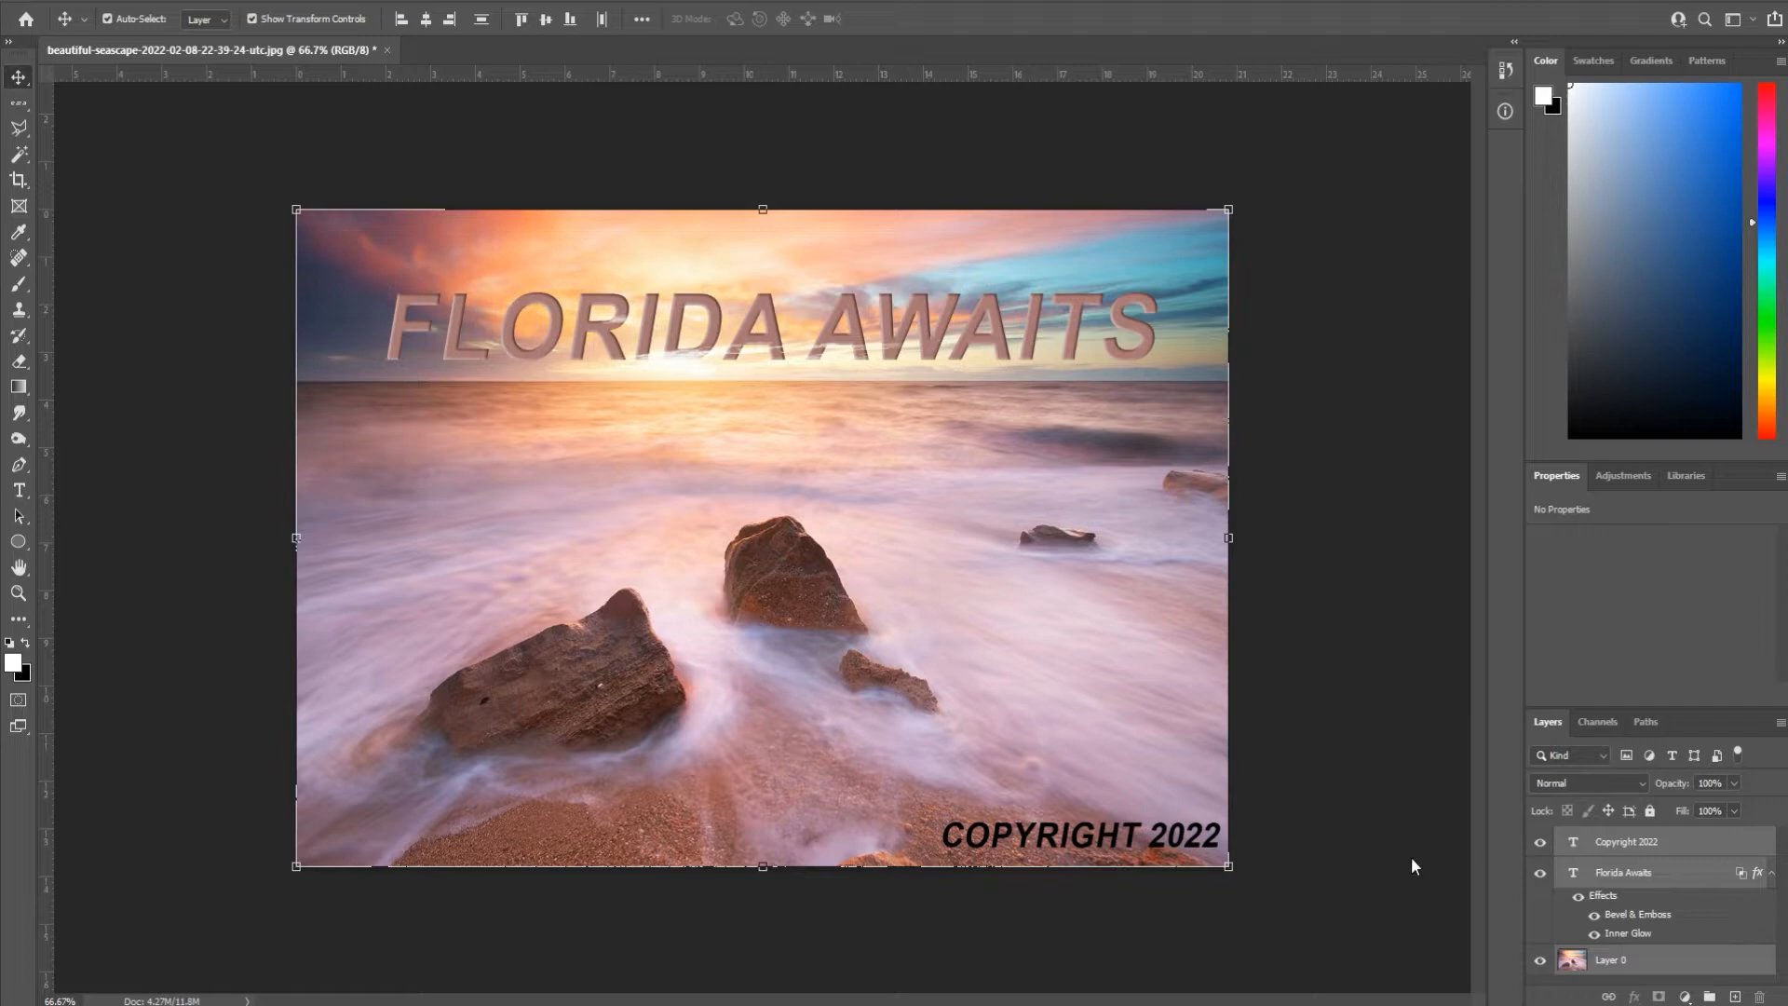
mouse_move(1345, 853)
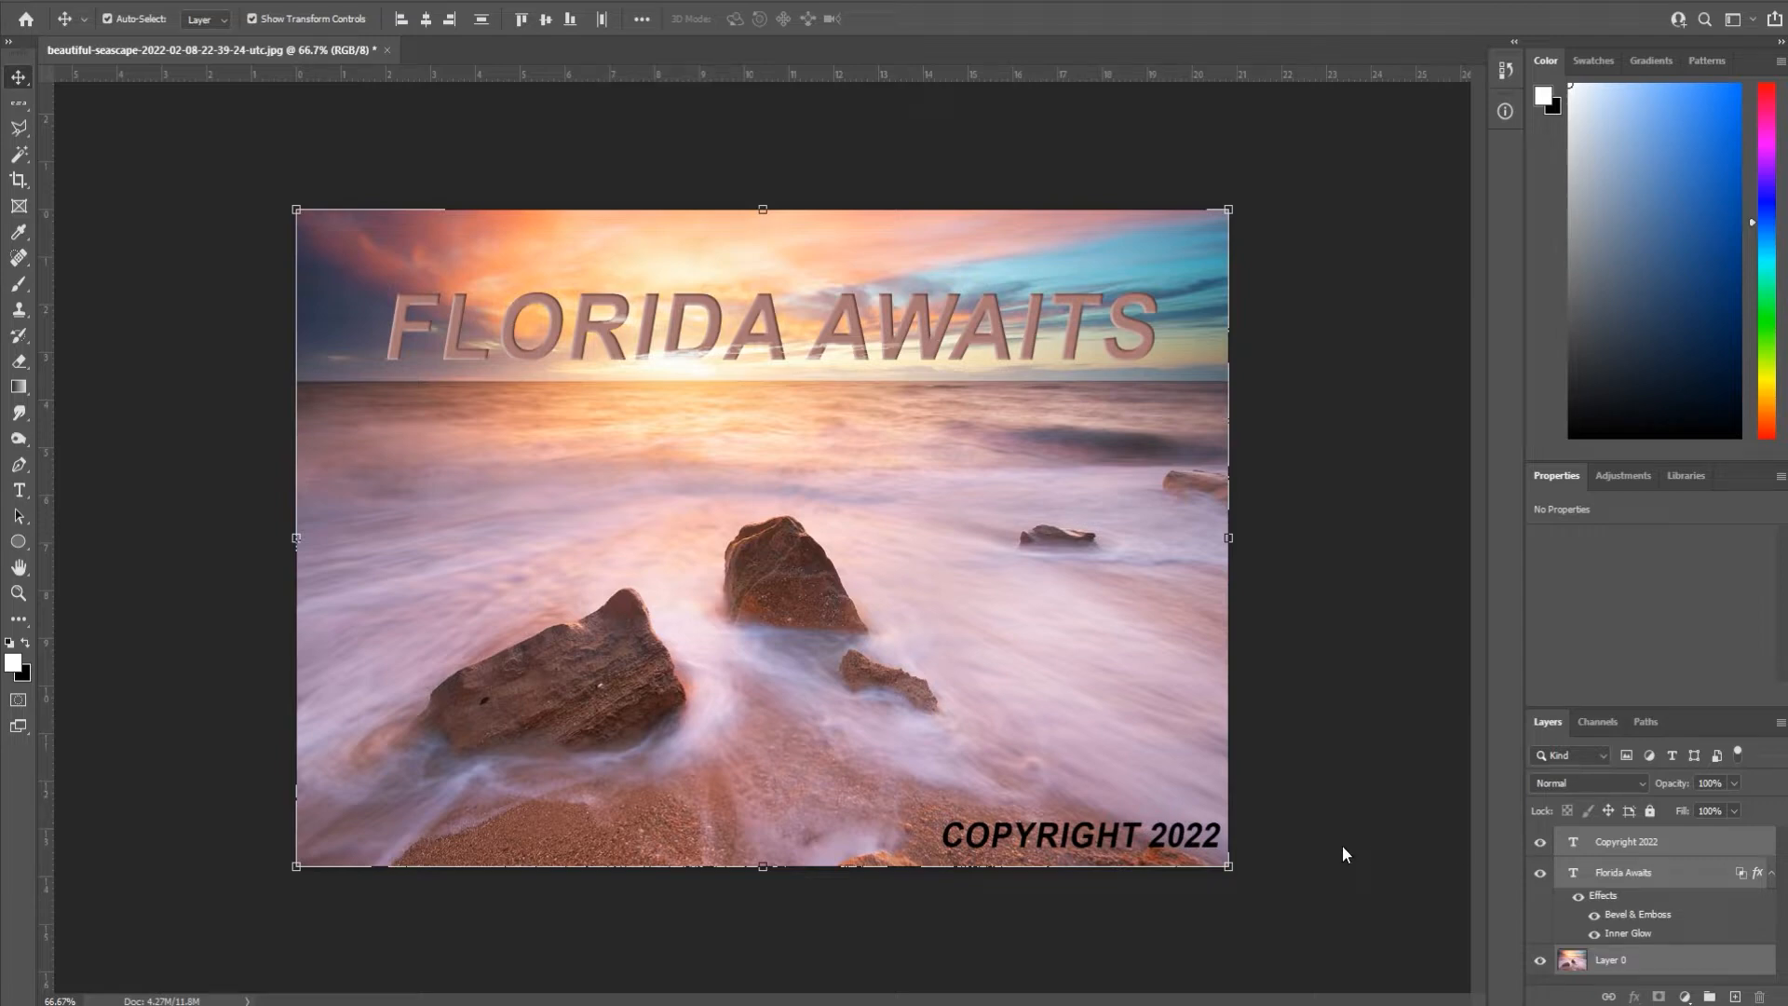
mouse_move(1560, 944)
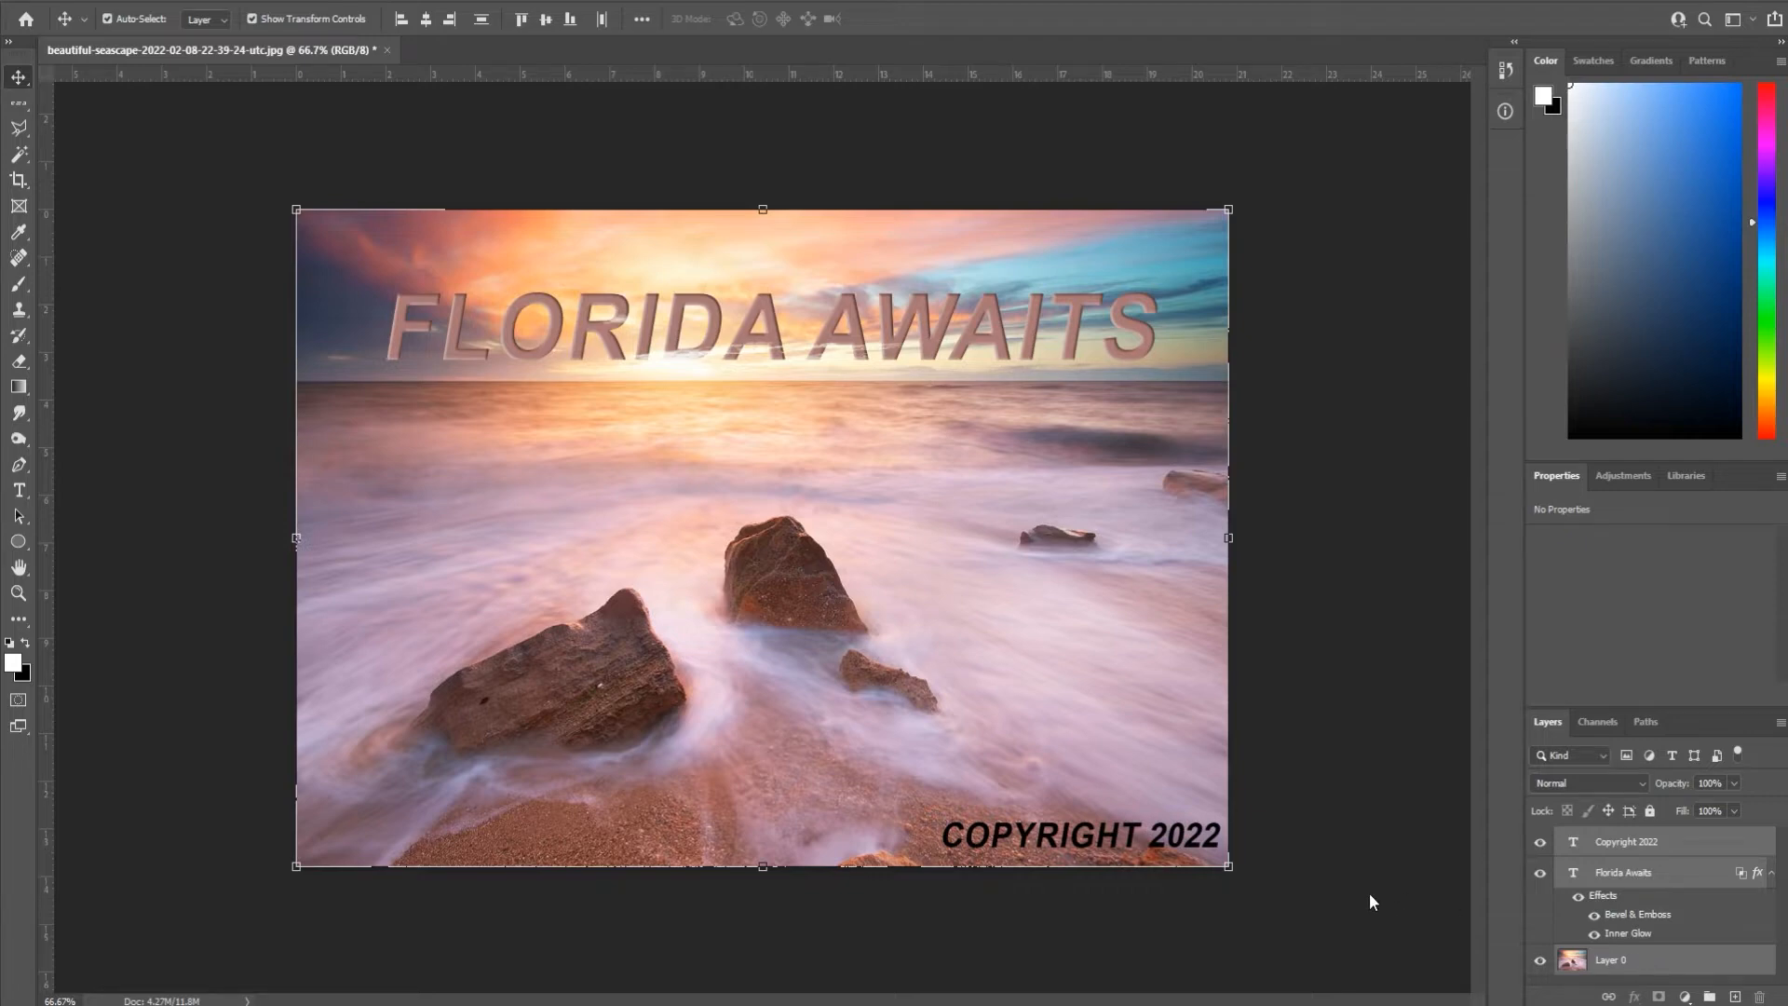
mouse_move(1311, 911)
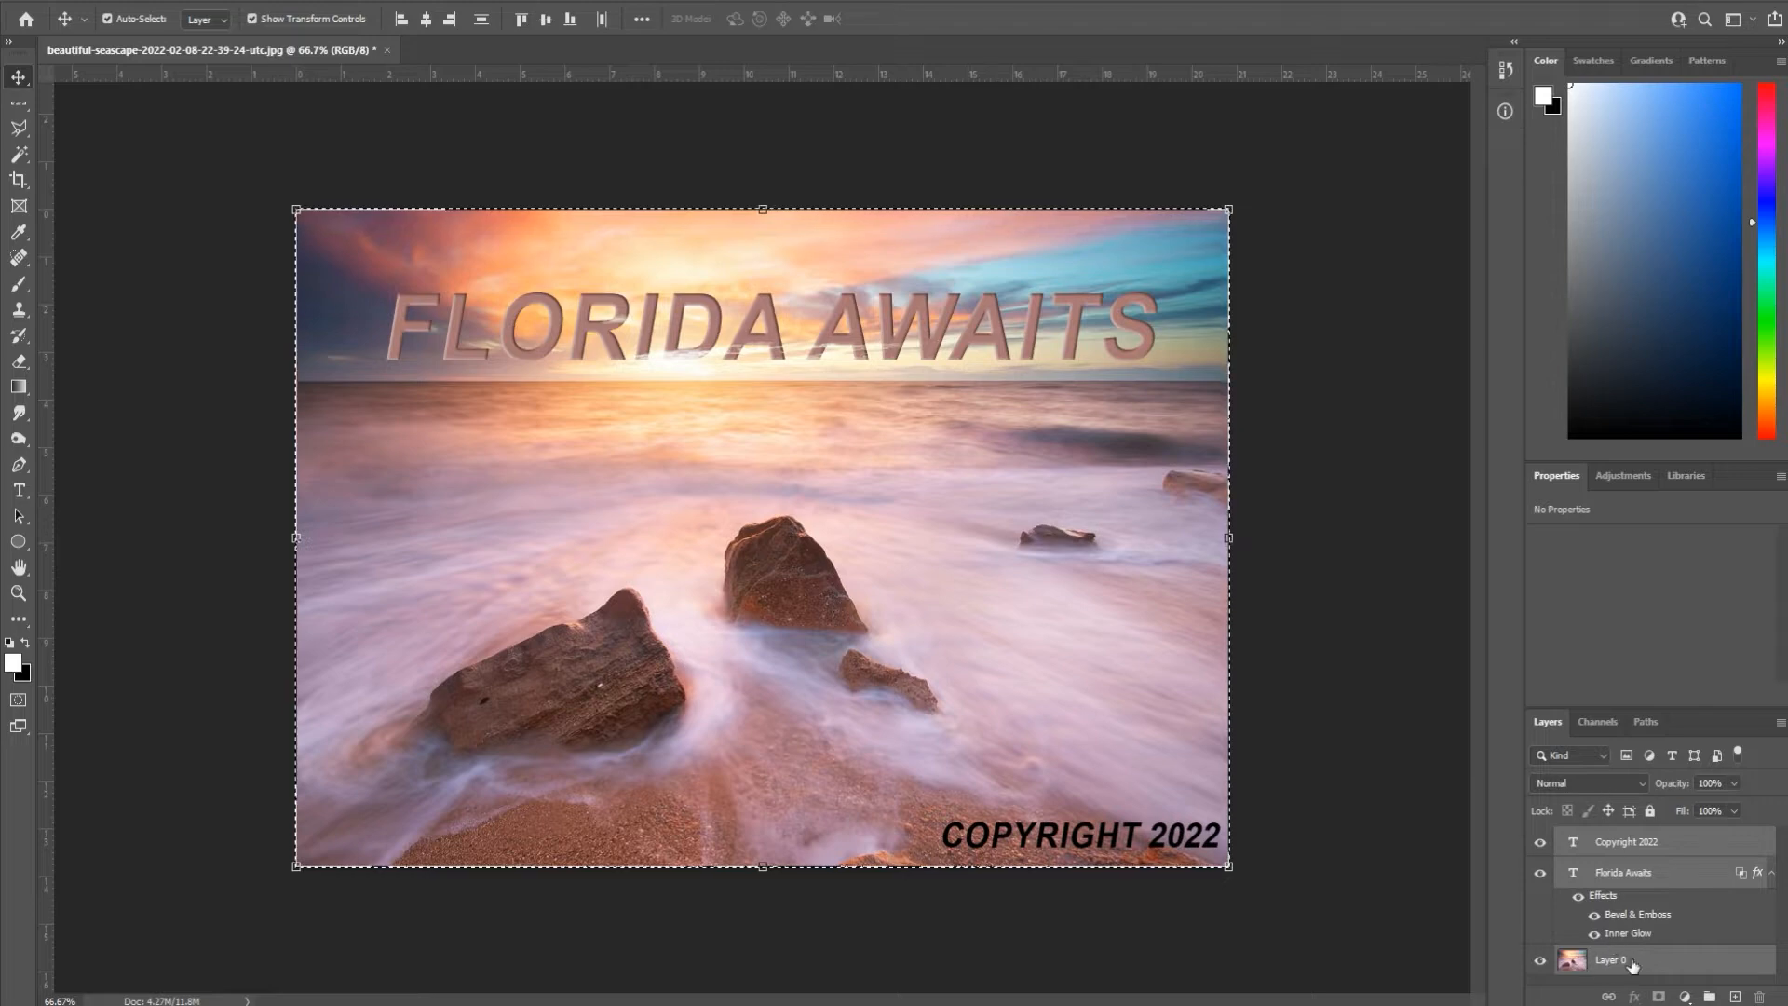
Select the photo and both text layers, then open the layer commands menu to merge them.
click(1611, 959)
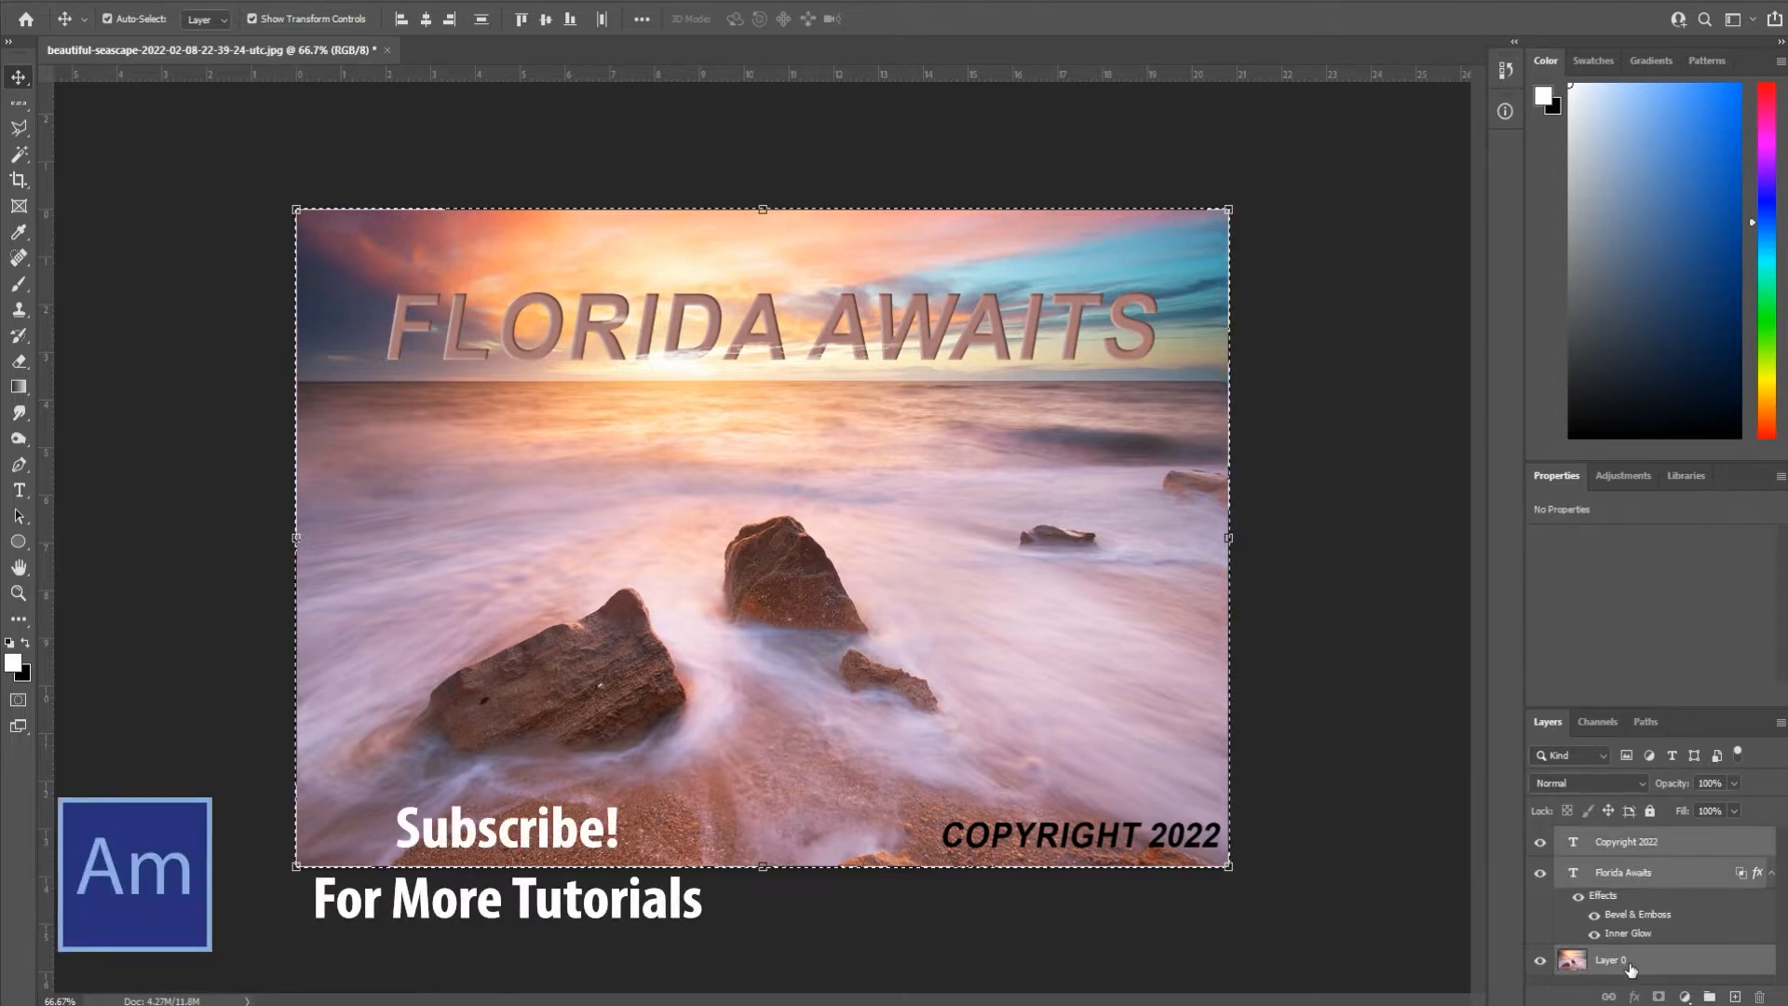
click(1625, 842)
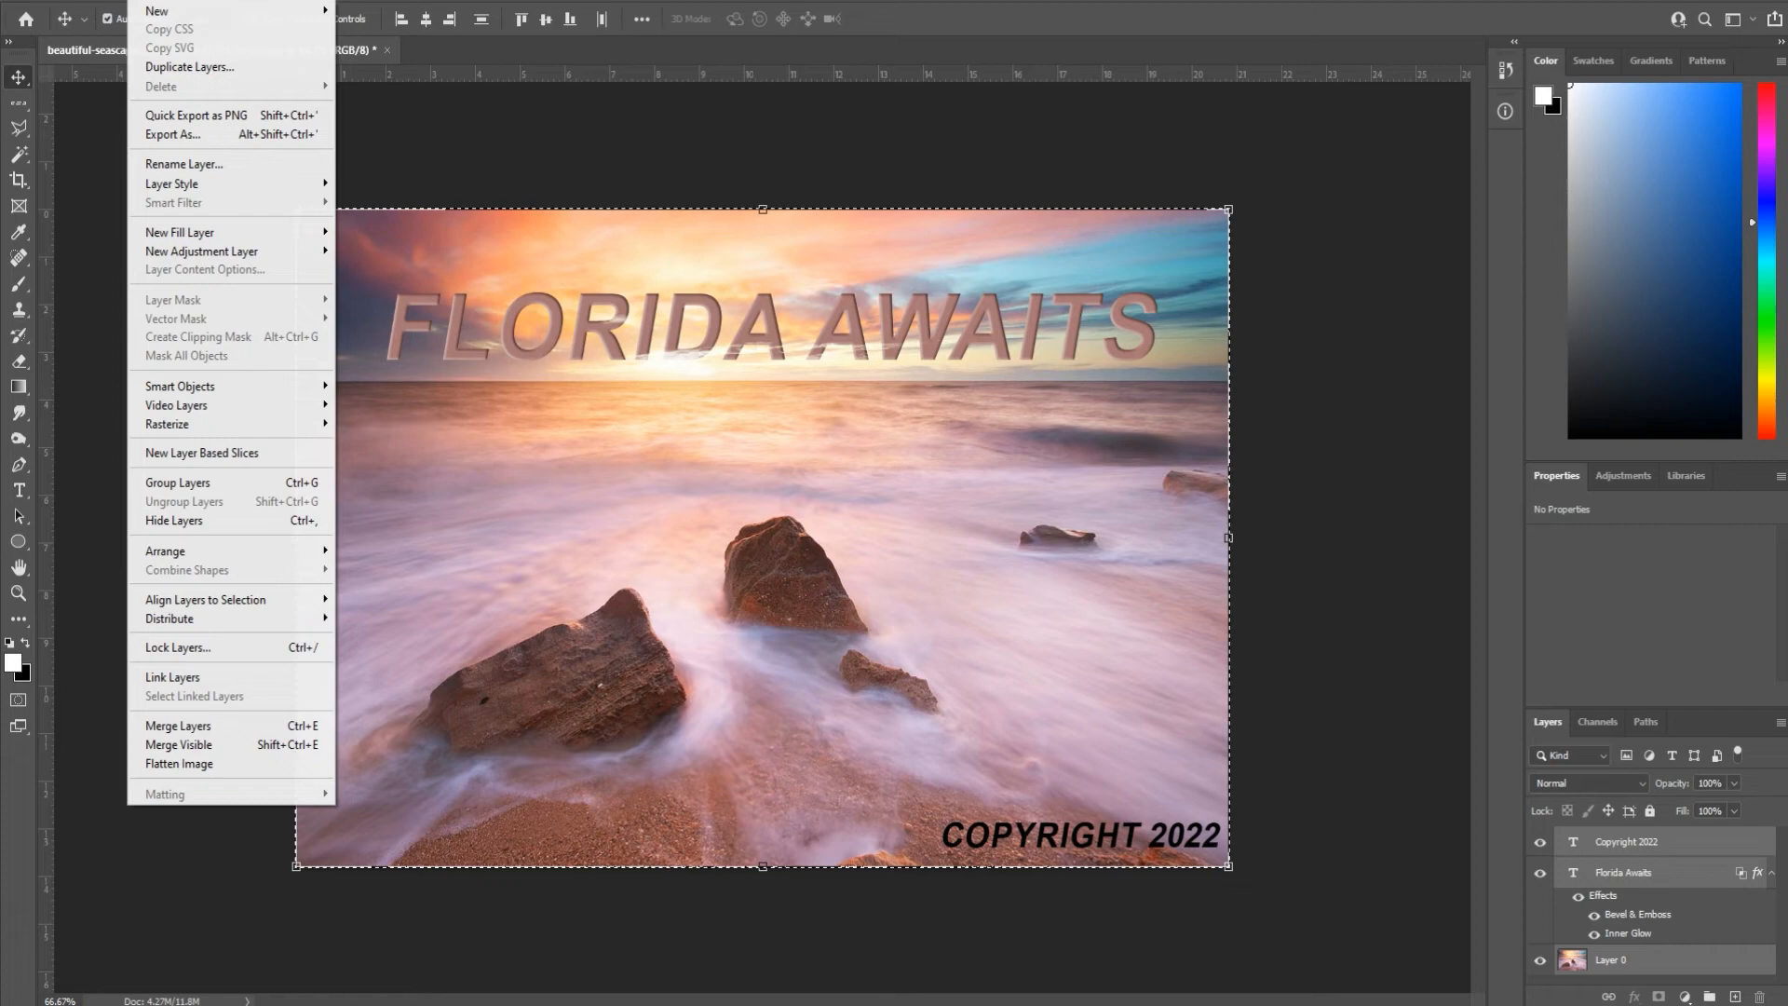
mouse_move(228, 726)
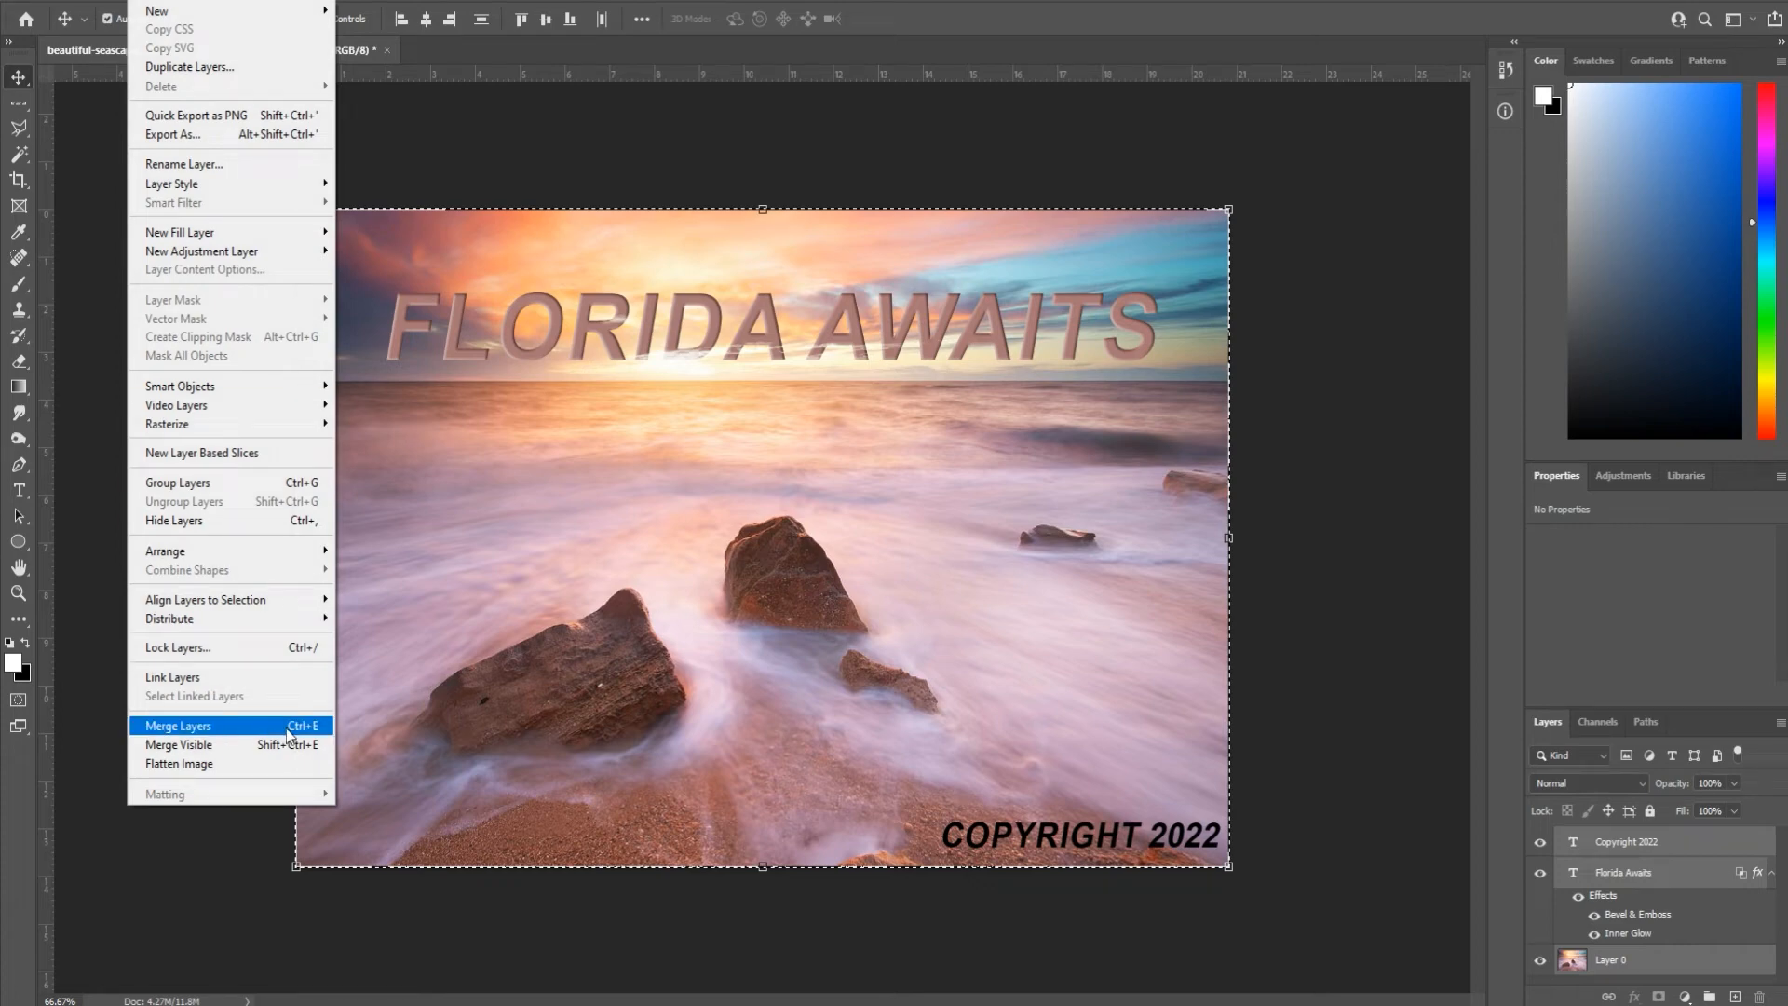
mouse_move(291, 738)
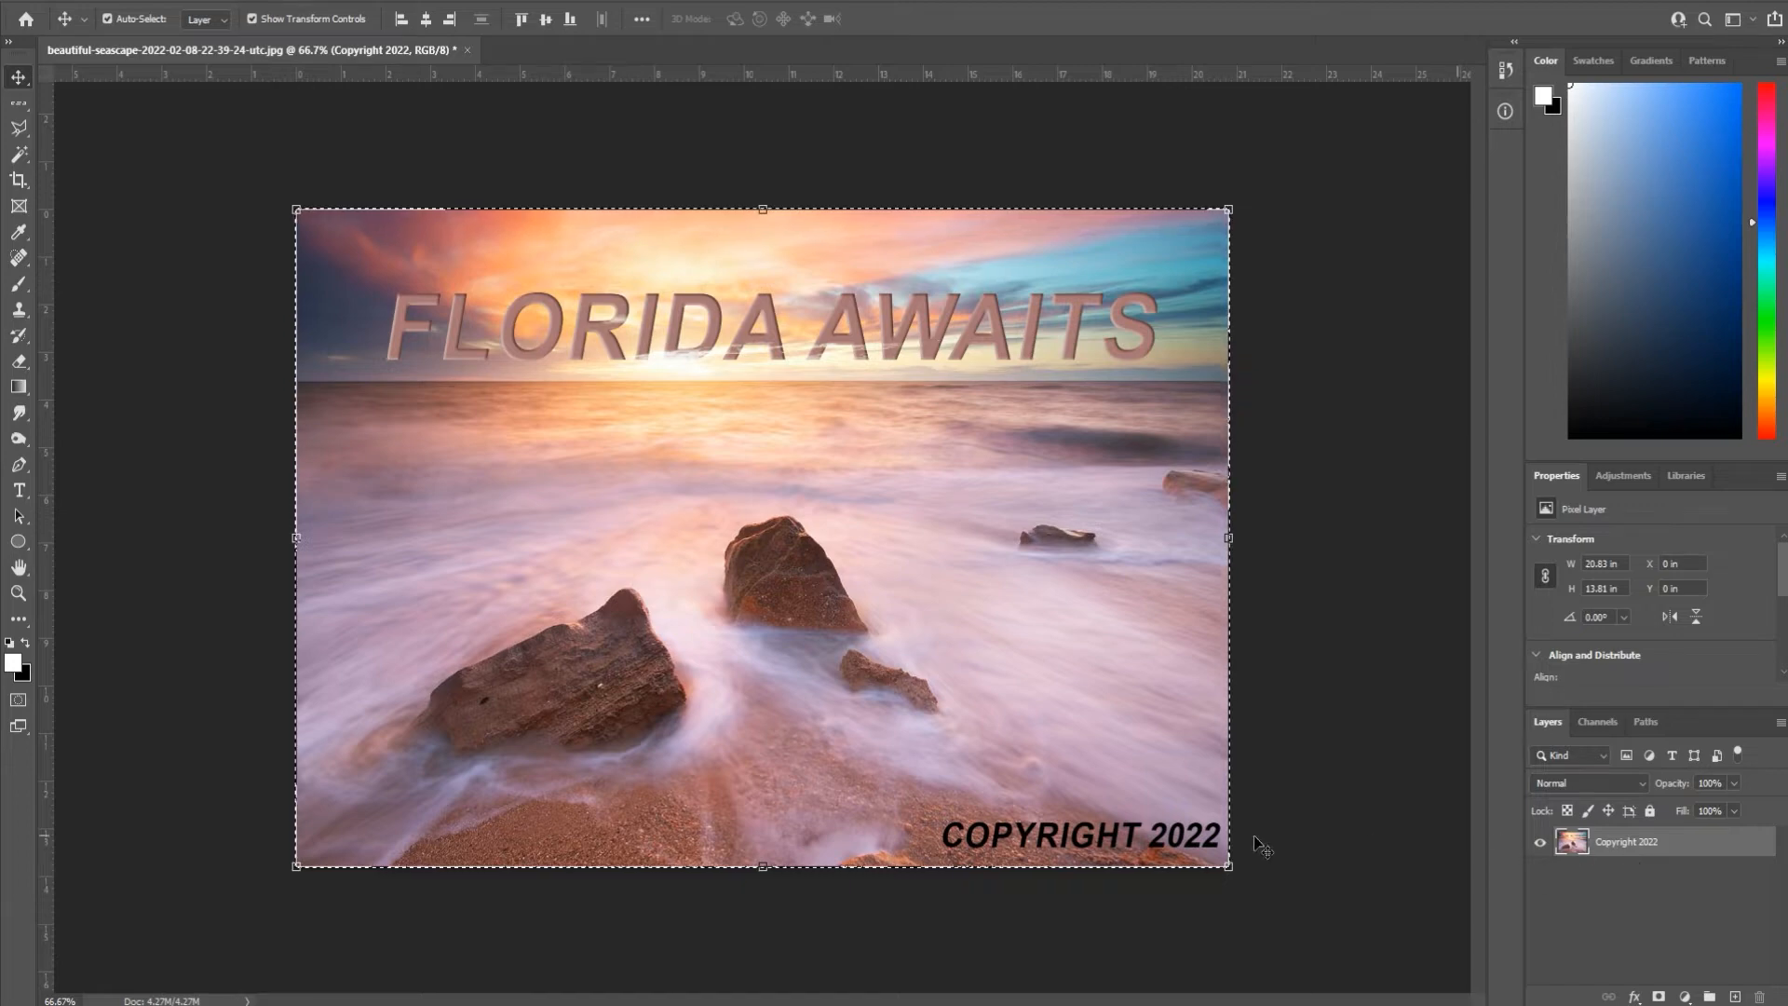
mouse_move(1280, 697)
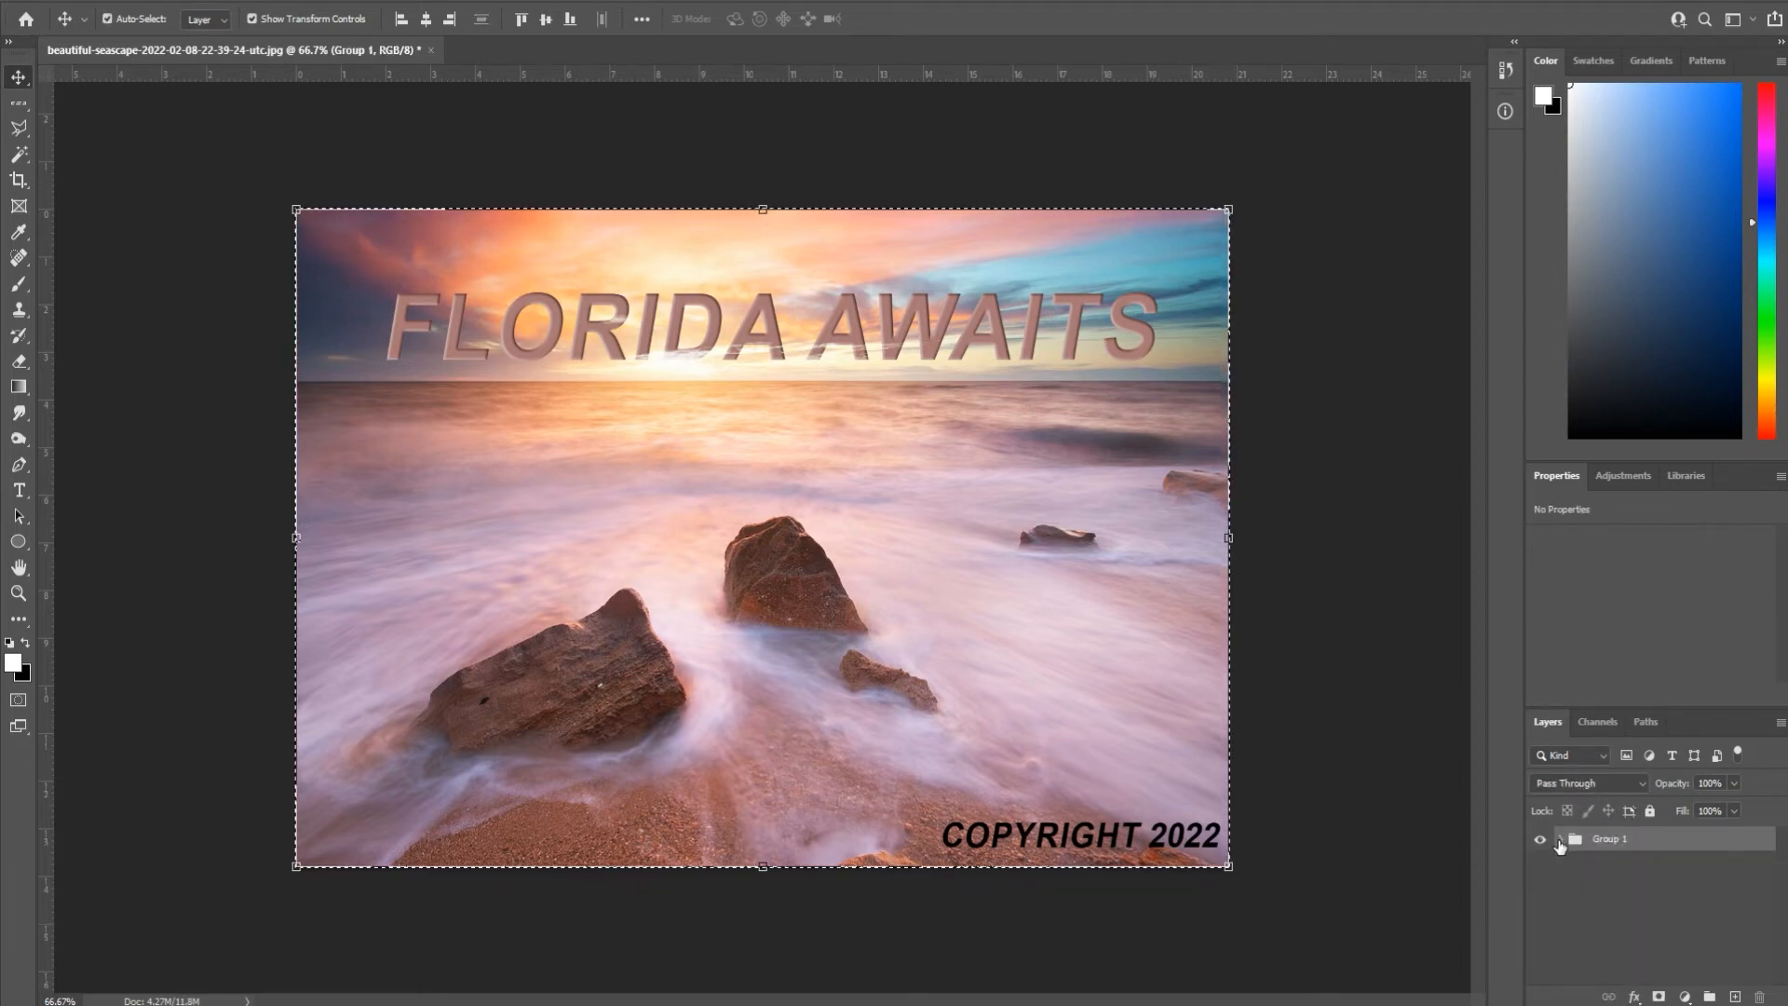
Expand Group 1 to show the copyright text, styled title and photo layers inside.
click(1560, 839)
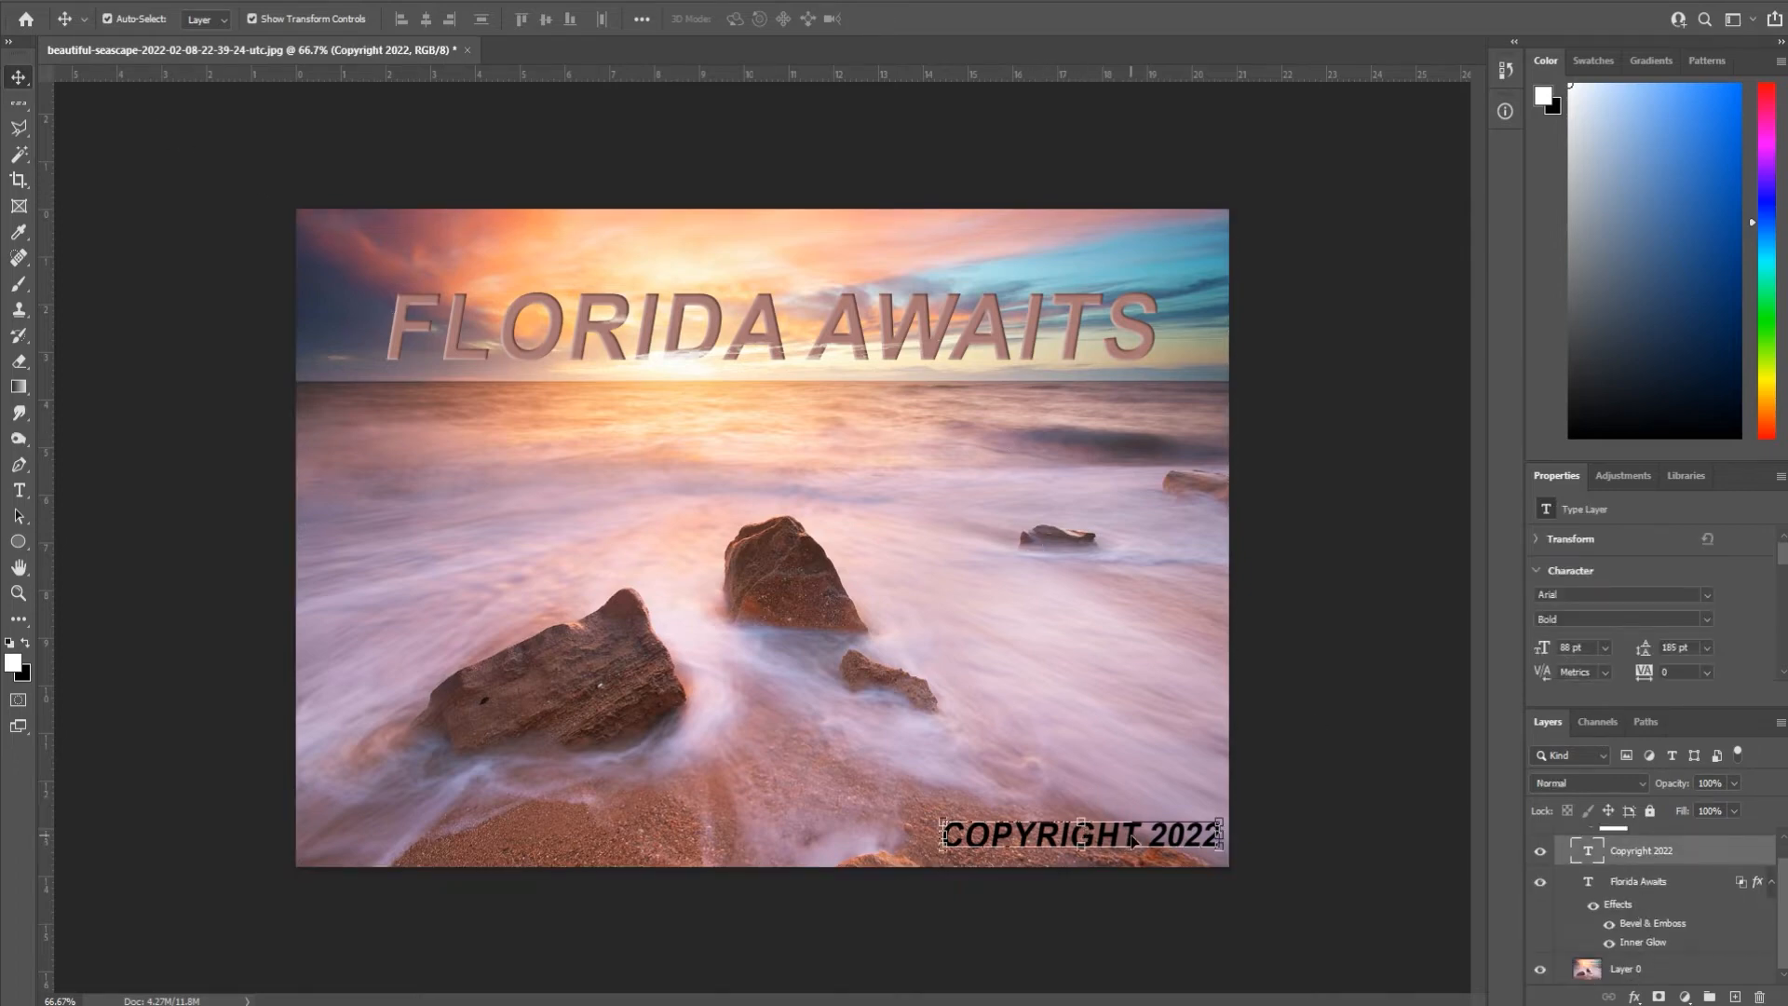
Drag the COPYRIGHT 2022 text from the lower right to the lower-left corner.
drag(1080, 833, 437, 836)
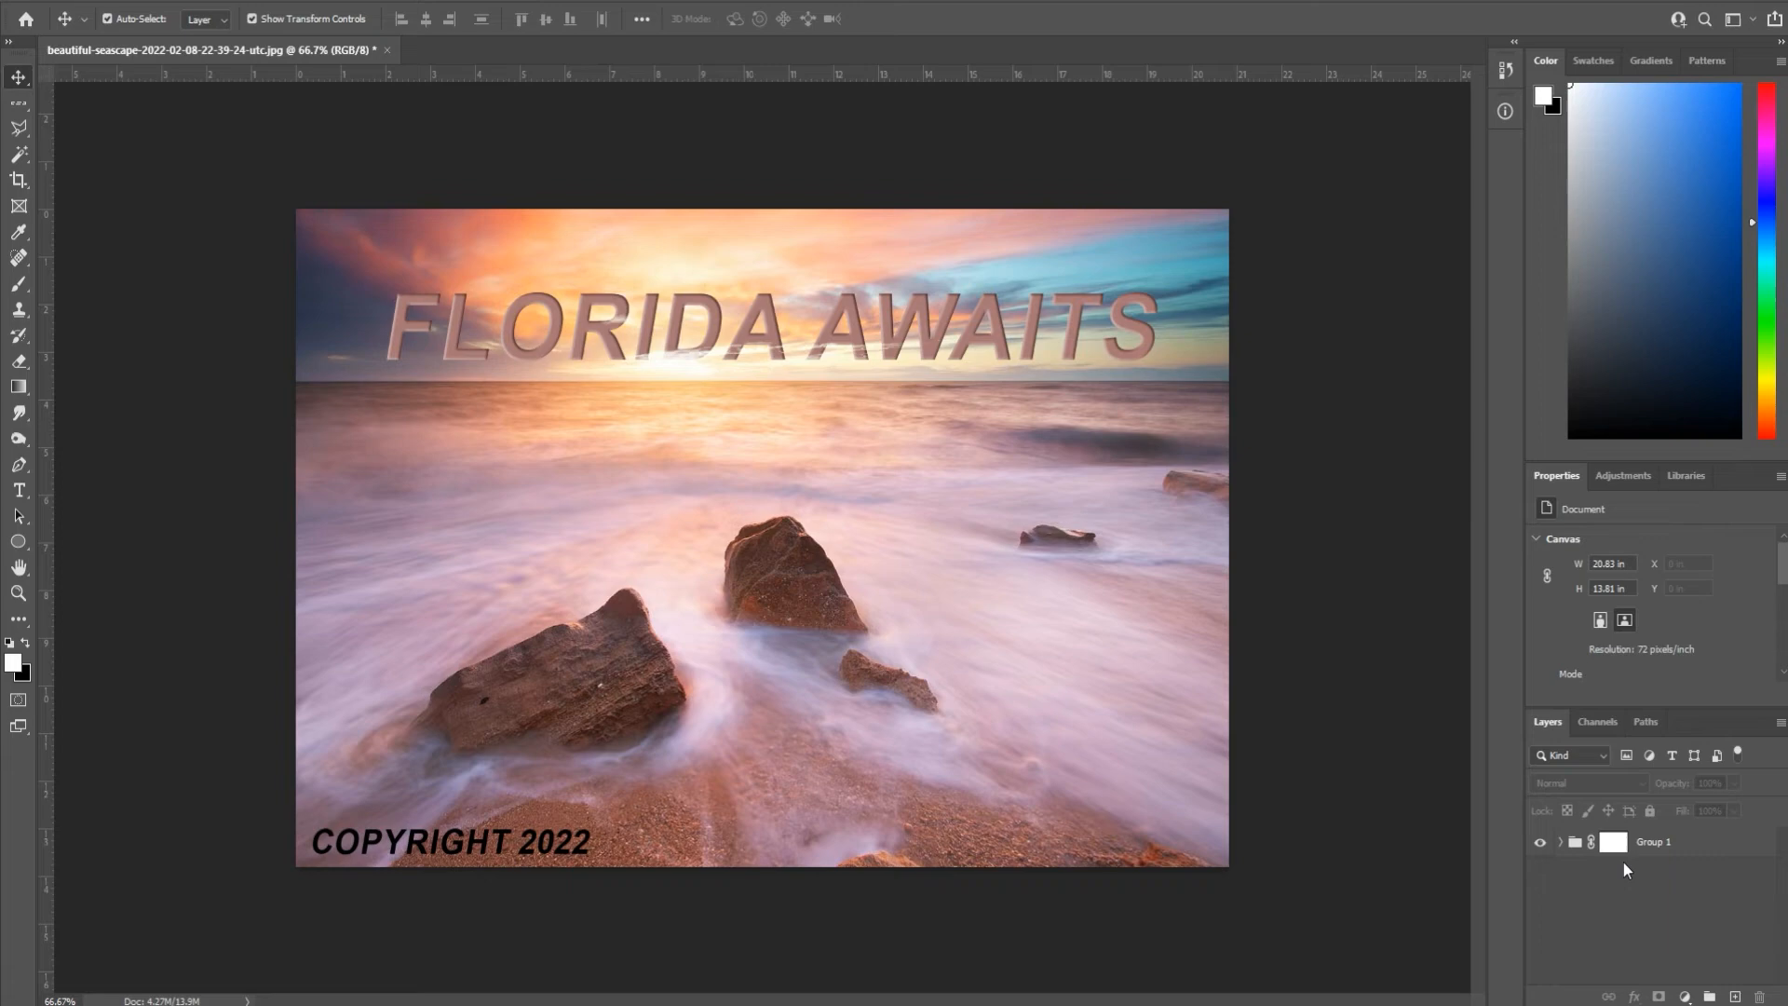
click(1654, 842)
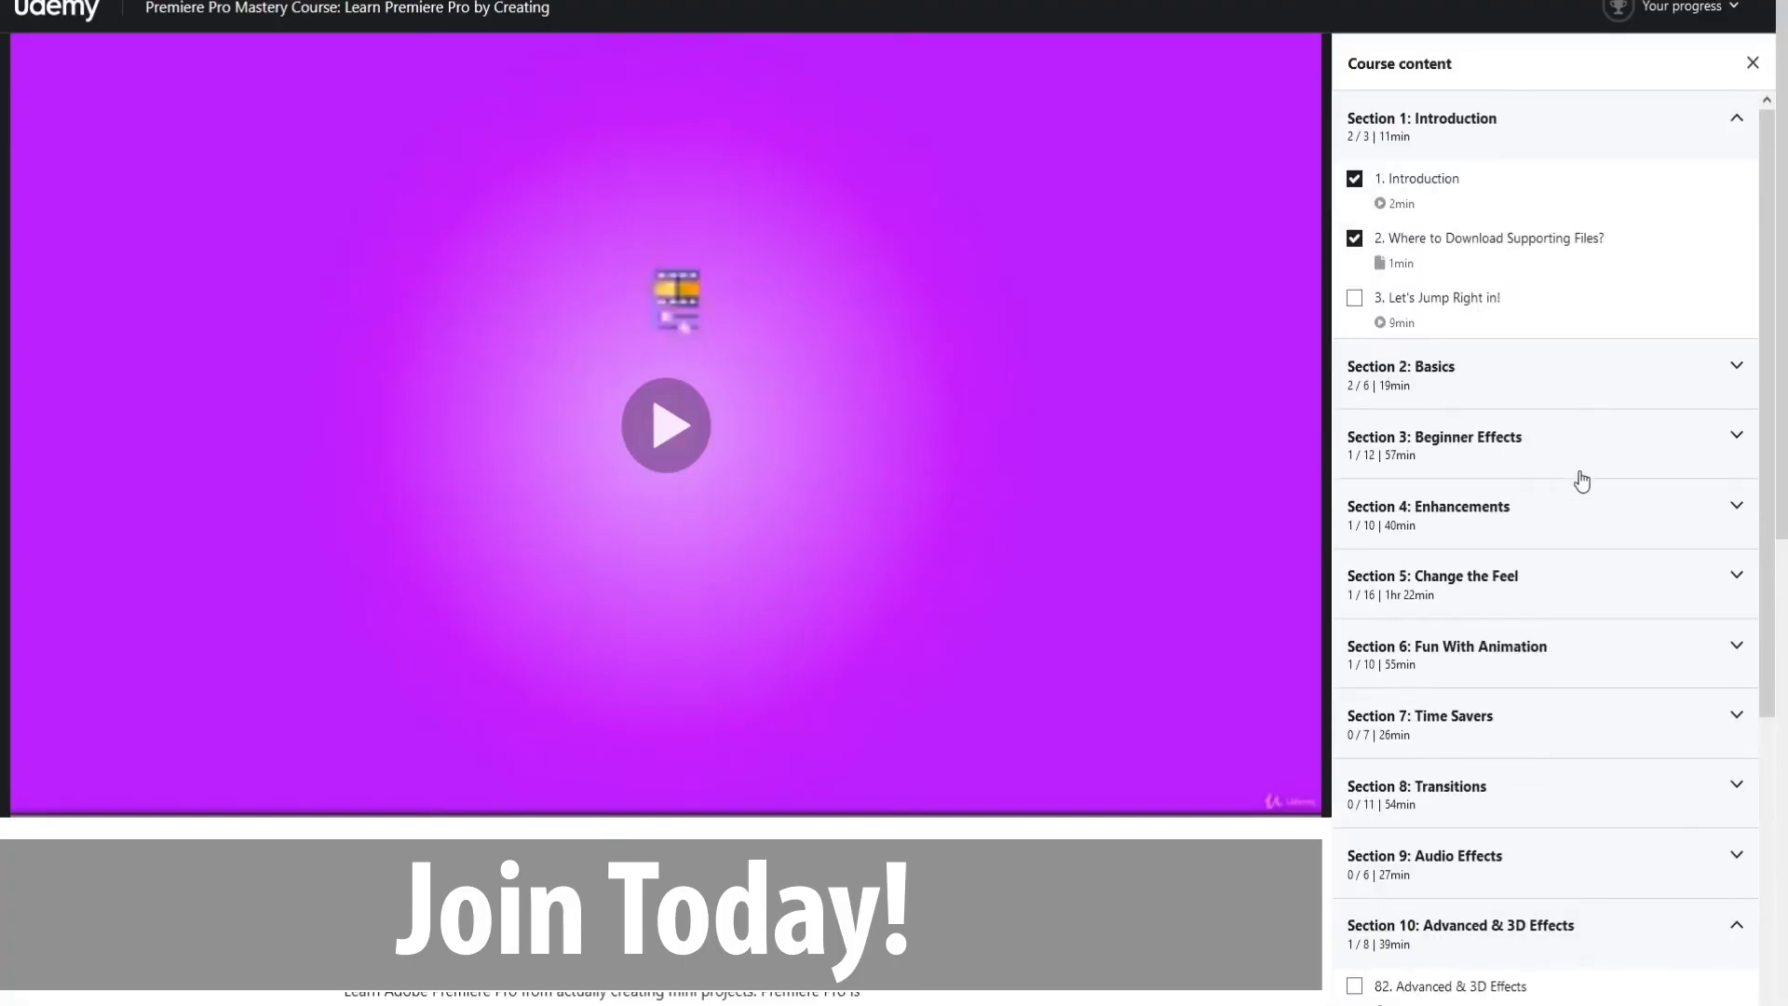
scroll(down, 3)
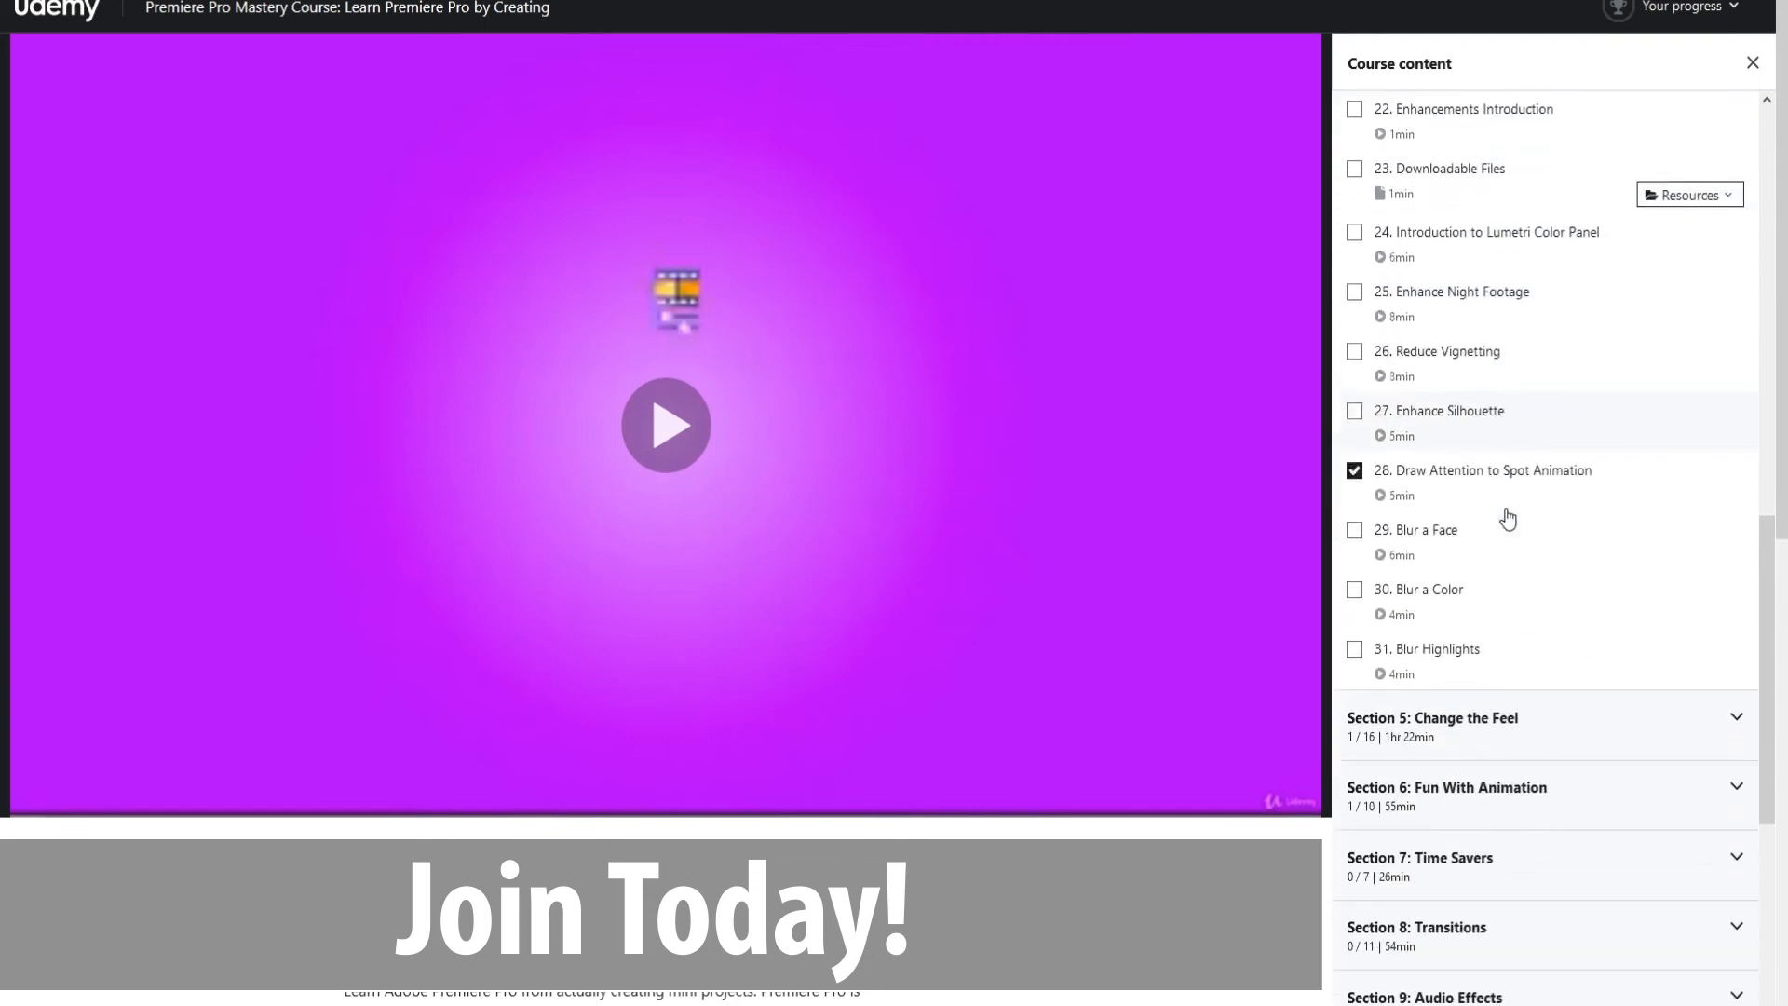